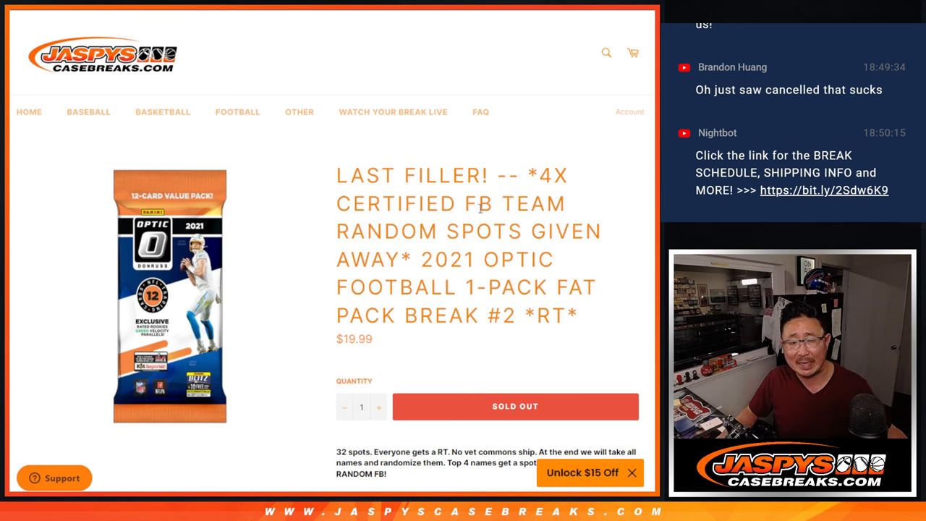
# - Switch from the sold-out break listing to the RANDOM.ORG Dice Roller tab
pyautogui.moveTo(499, 203); pyautogui.dragTo(437, 232)
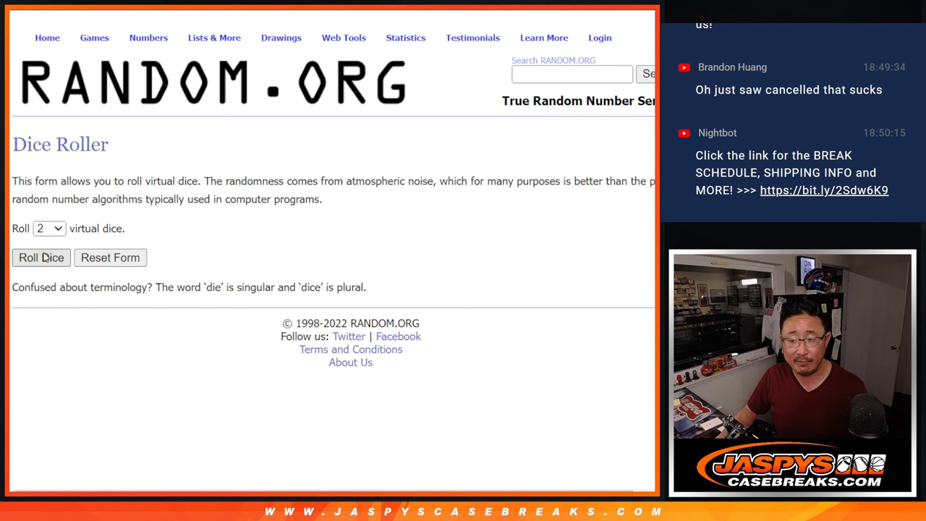
# - Shuffle the list of 32 participant names in the List Randomizer
pyautogui.click(41, 258)
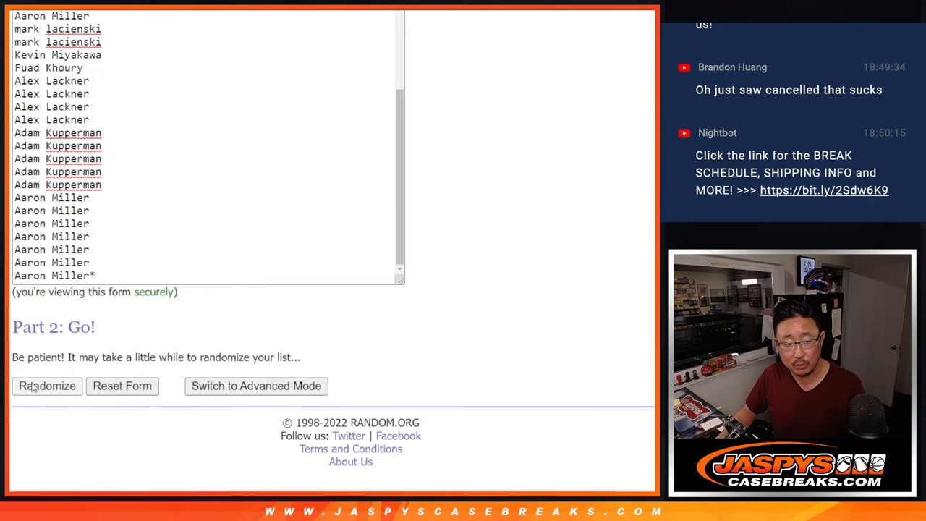
pyautogui.click(46, 385)
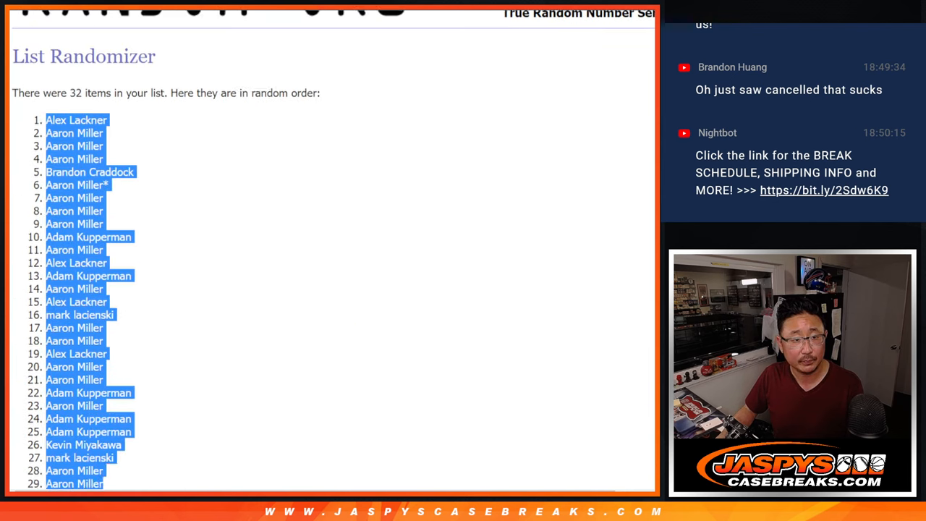
pyautogui.scroll(-3)
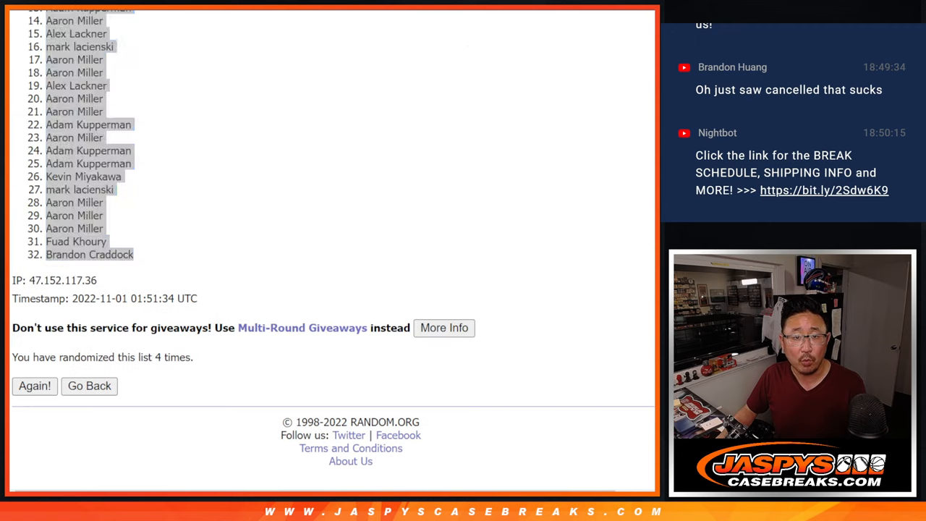
# - Shuffle the list of 32 NFL teams twice into a fresh random order
pyautogui.click(90, 385)
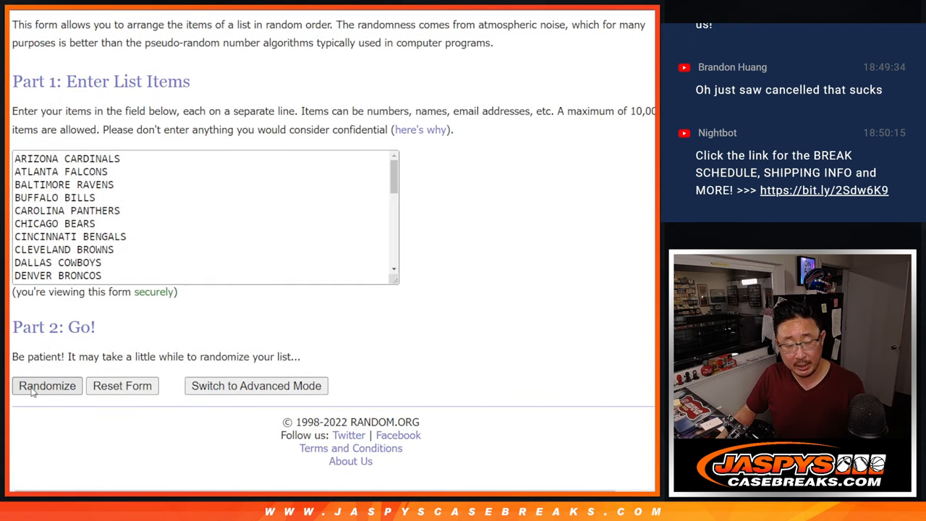
pyautogui.click(46, 385)
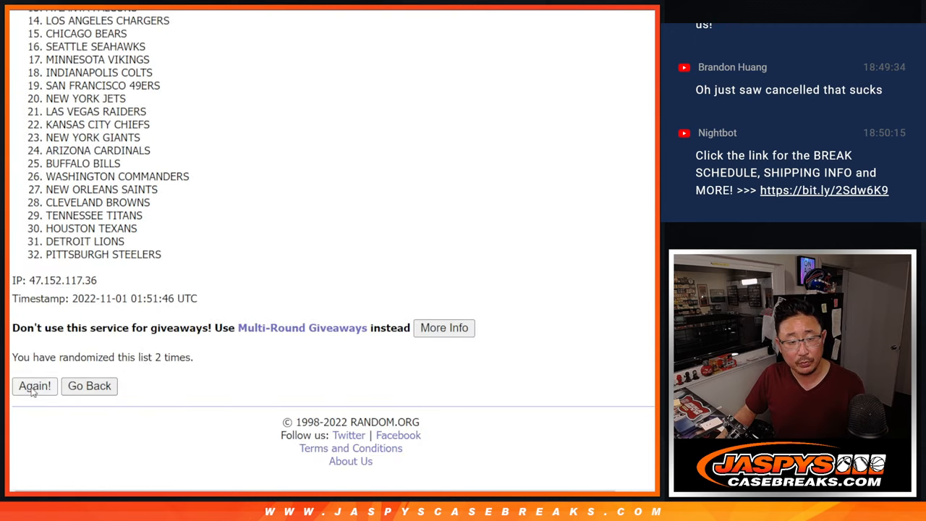
pyautogui.click(35, 385)
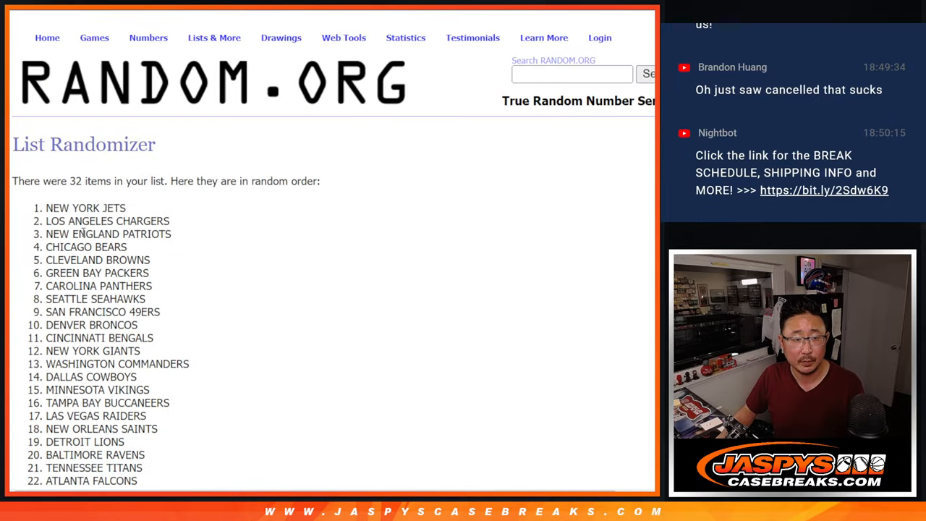
pyautogui.scroll(-3)
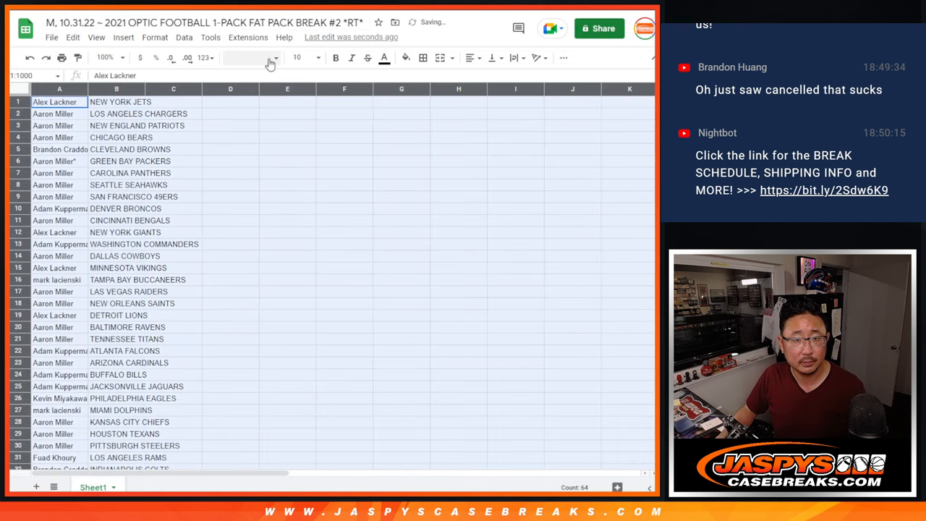
# - Paste the shuffled names and teams into columns A and B, sorted alphabetically by team
pyautogui.click(297, 58)
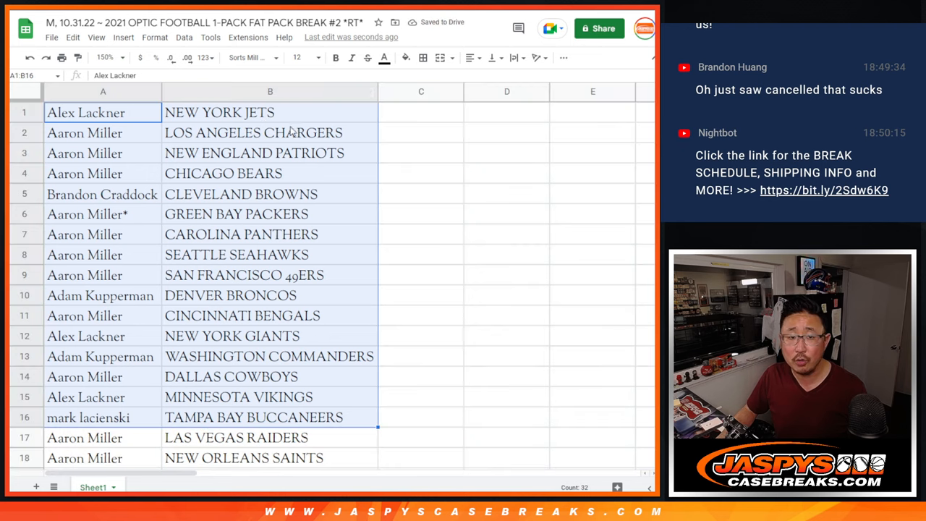
pyautogui.scroll(-3)
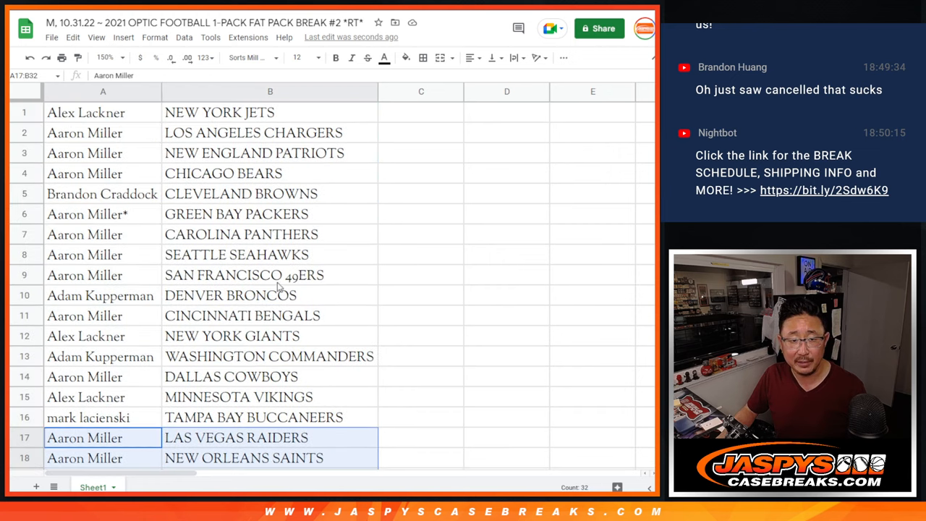
pyautogui.click(122, 58)
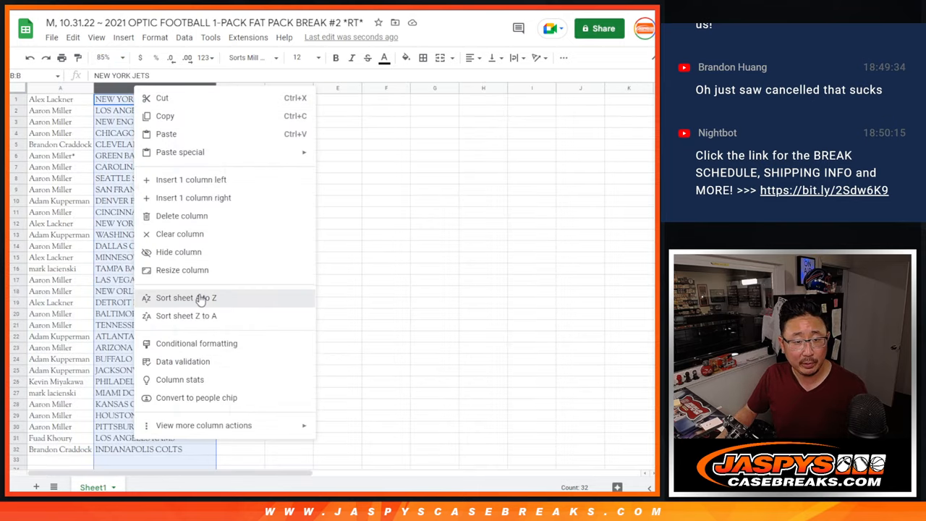
pyautogui.click(185, 298)
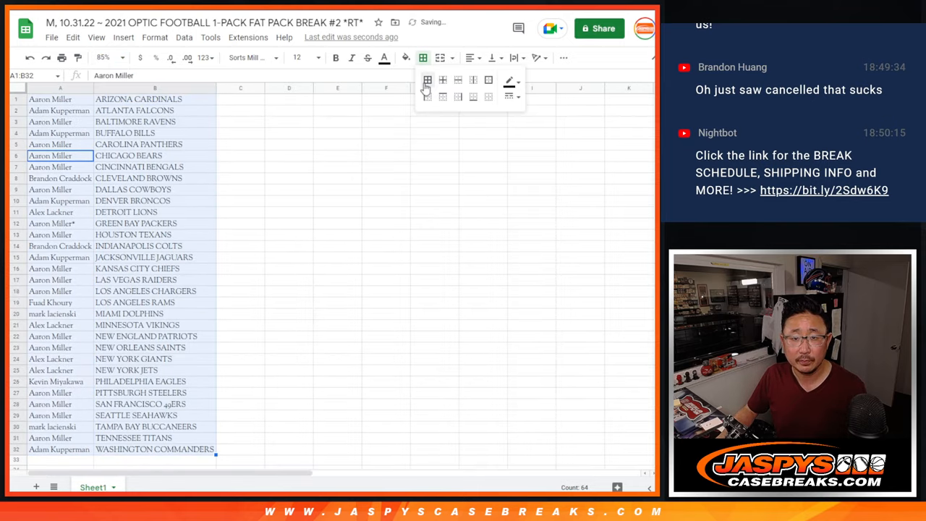
# - Box the name and team cells with all borders and send the sheet to print
pyautogui.click(61, 58)
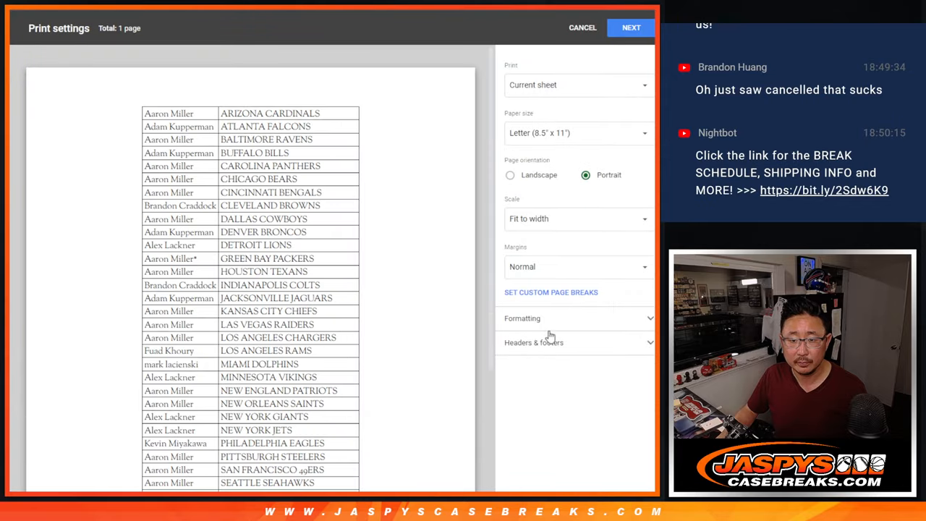
pyautogui.click(582, 28)
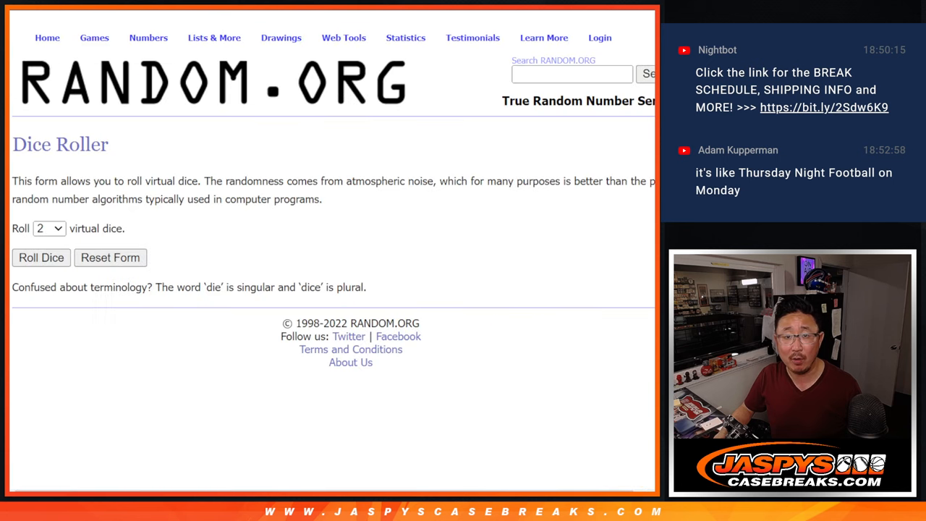
# - Reshuffle the 32 participant names repeatedly until the List Randomizer reads 11 times
pyautogui.click(40, 258)
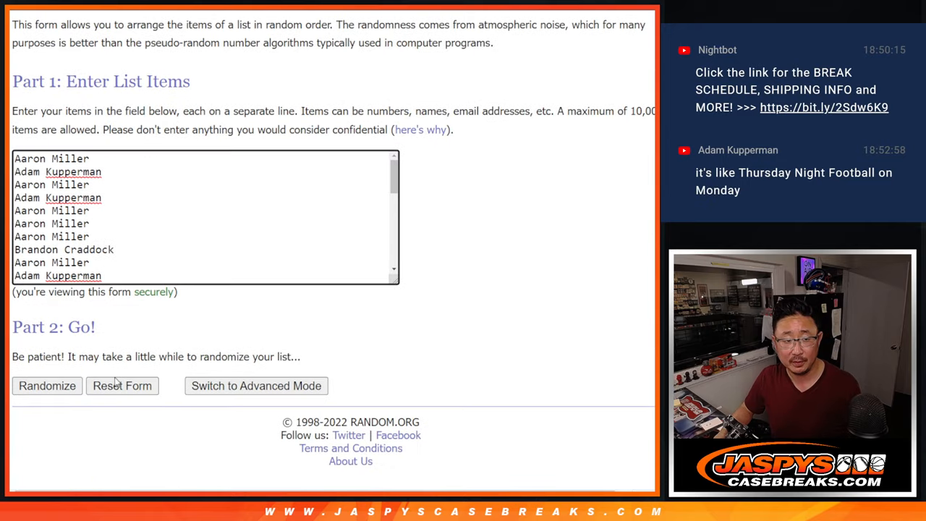
pyautogui.click(47, 385)
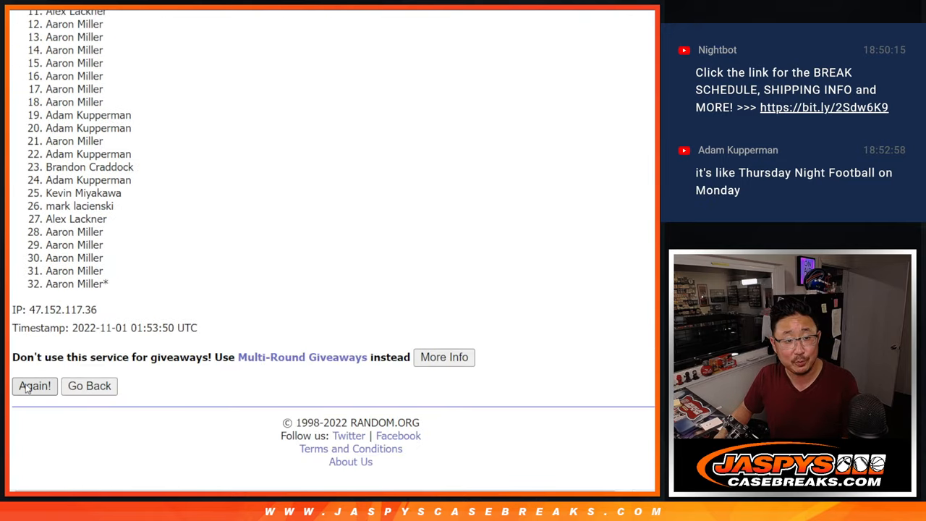
pyautogui.click(35, 385)
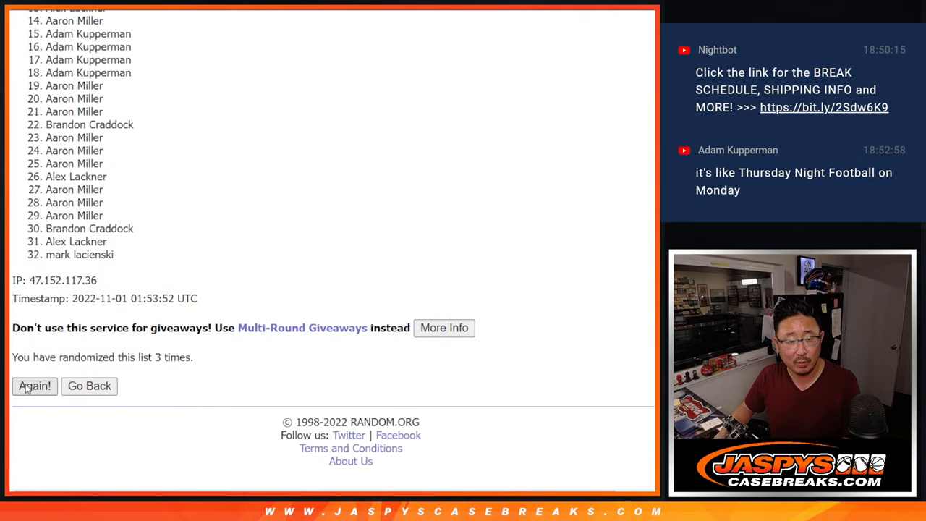
pyautogui.click(35, 385)
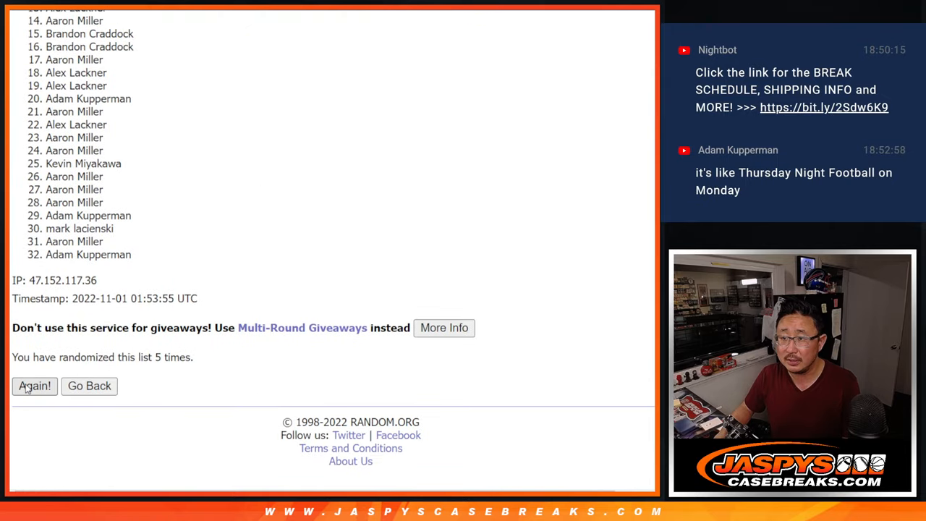
pyautogui.click(35, 385)
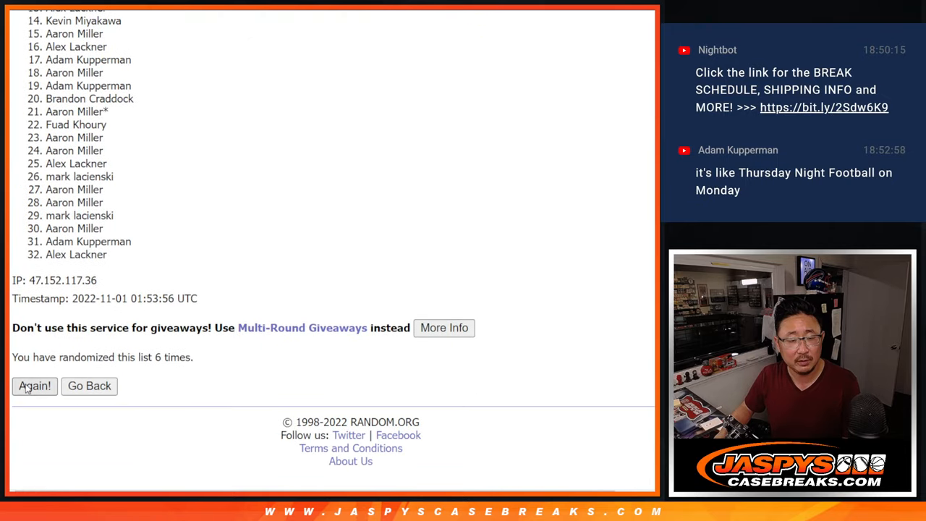
pyautogui.click(35, 385)
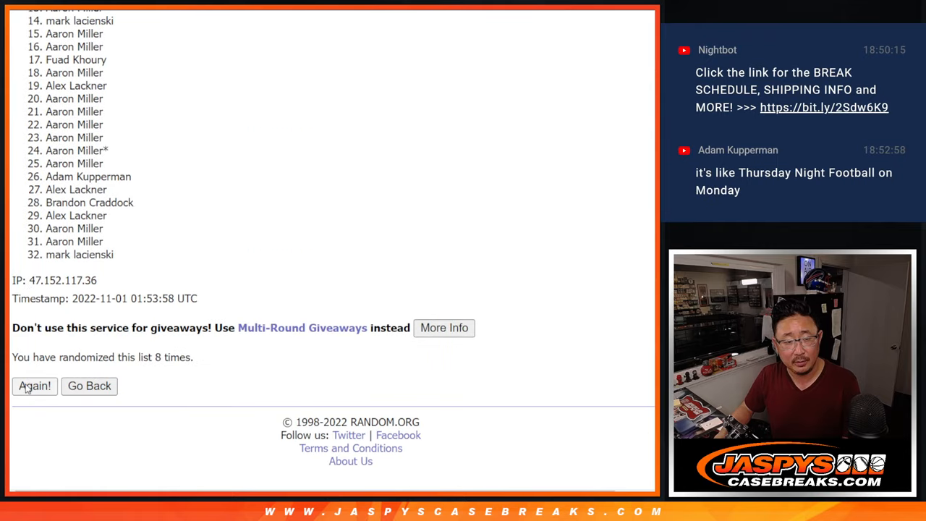
pyautogui.click(34, 385)
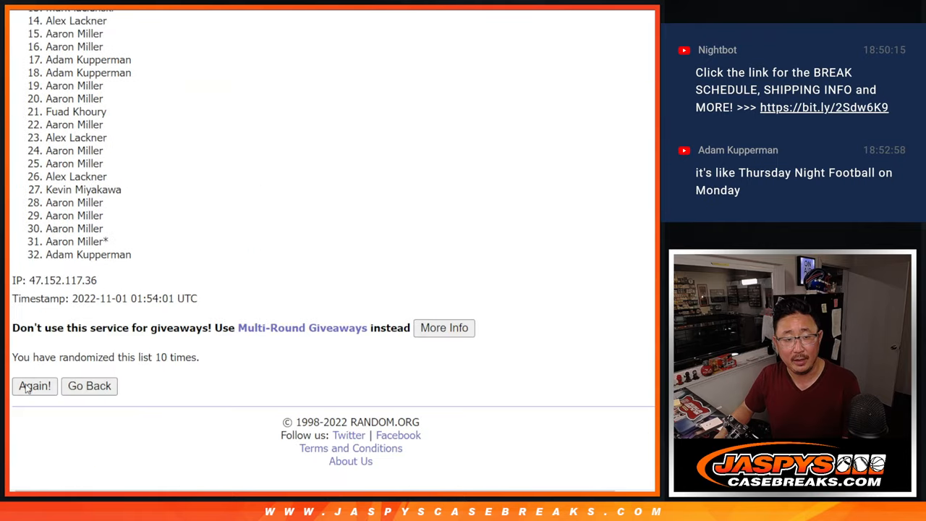
pyautogui.click(34, 385)
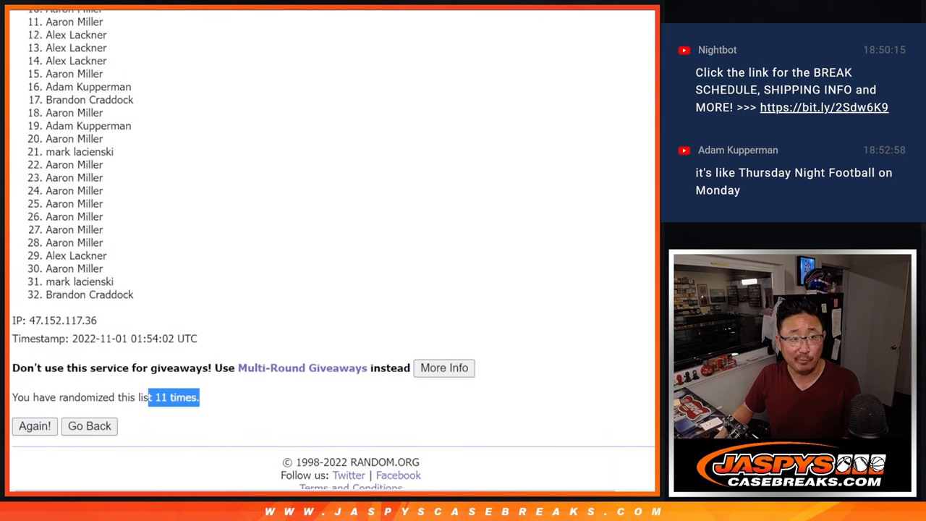
pyautogui.scroll(-3)
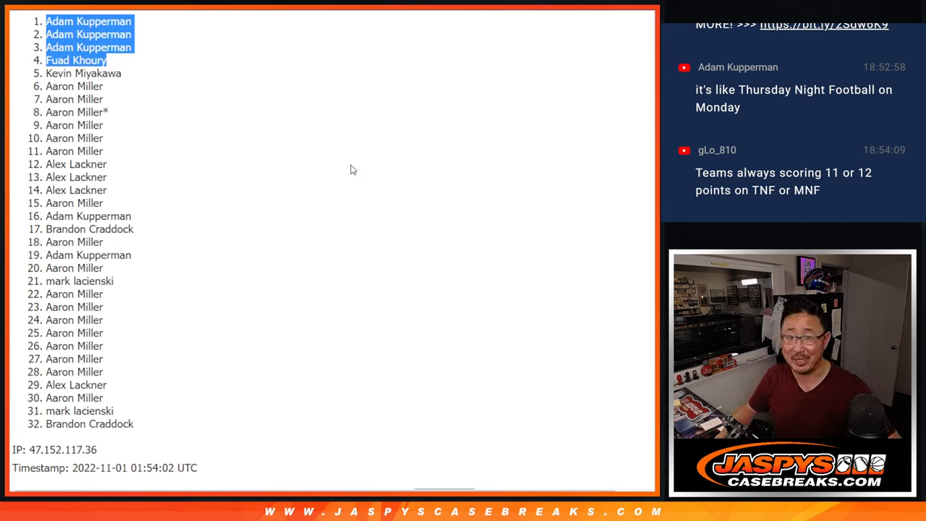
pyautogui.moveTo(363, 165)
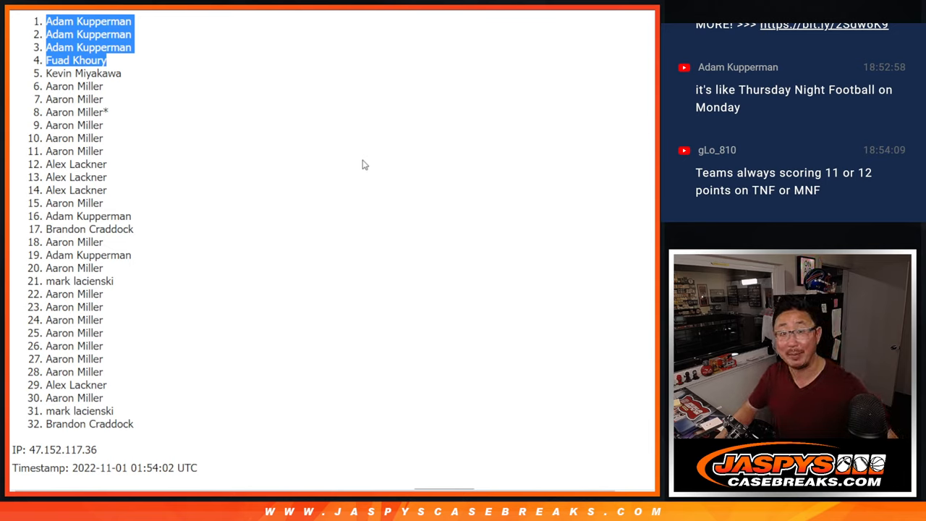